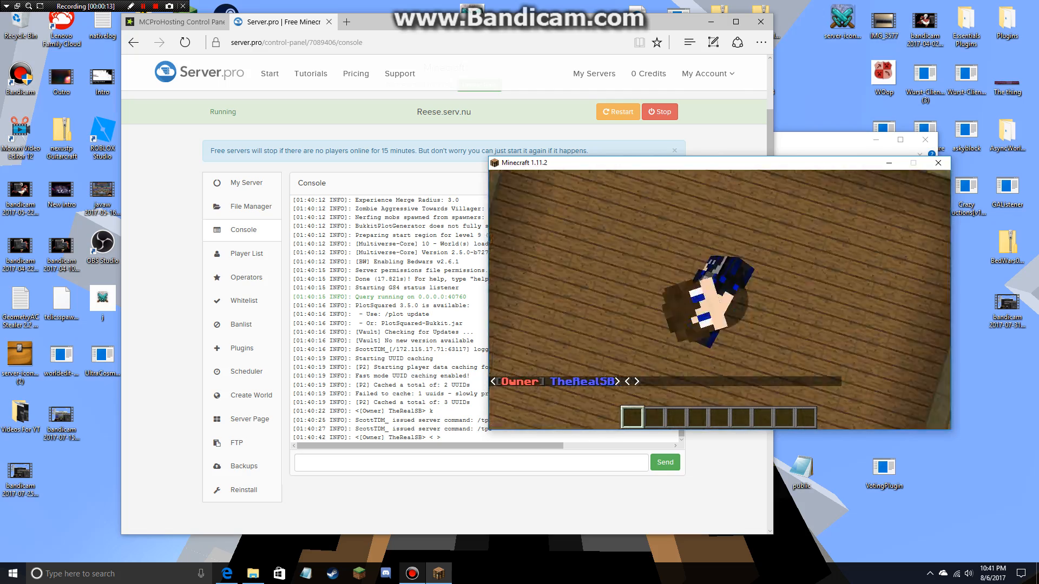
Leave the paused game and switch to the Server.pro server console tab
key("Escape")
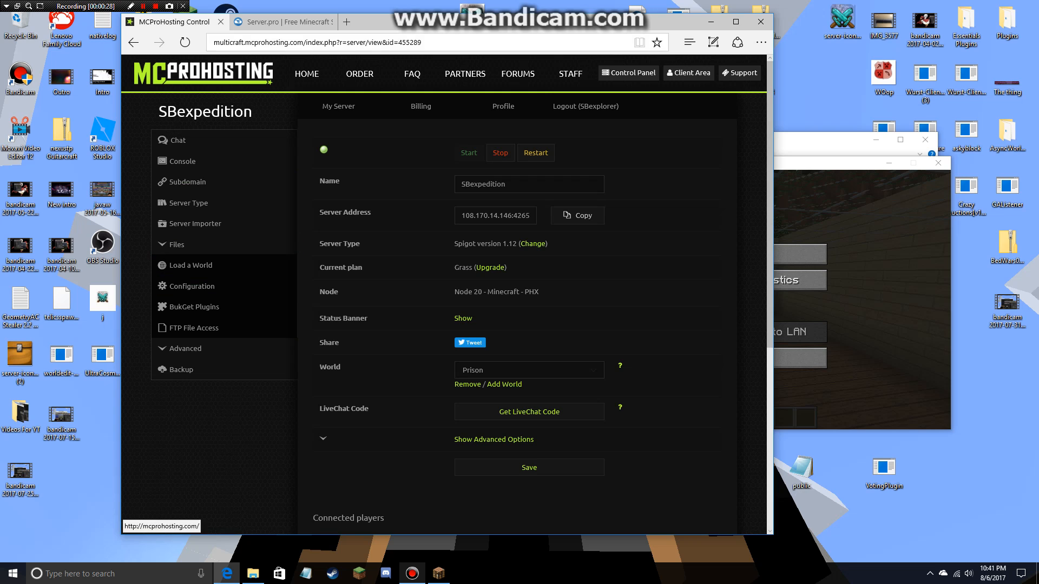
left_click(275, 22)
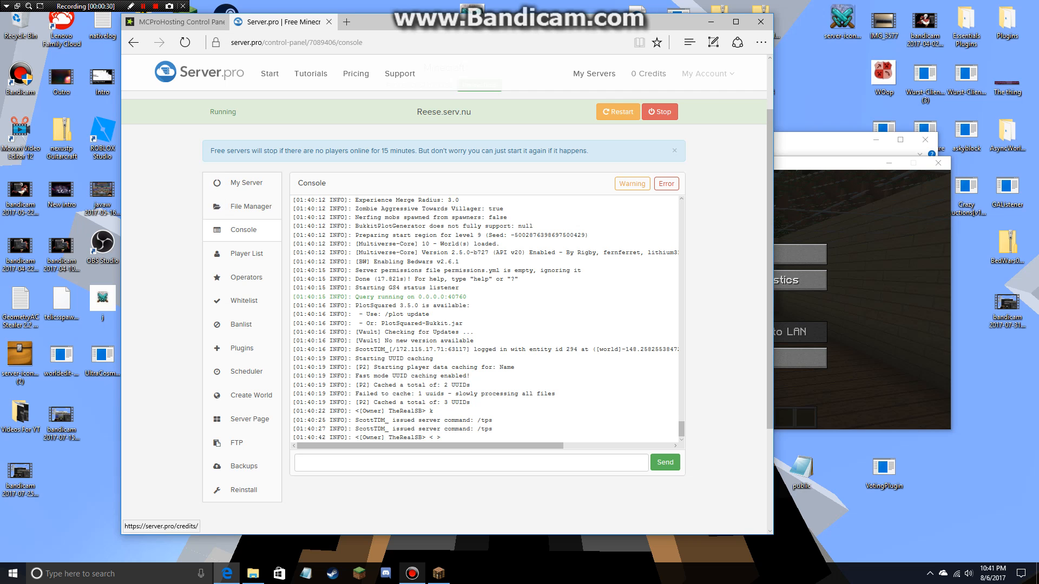
mouse_move(399, 74)
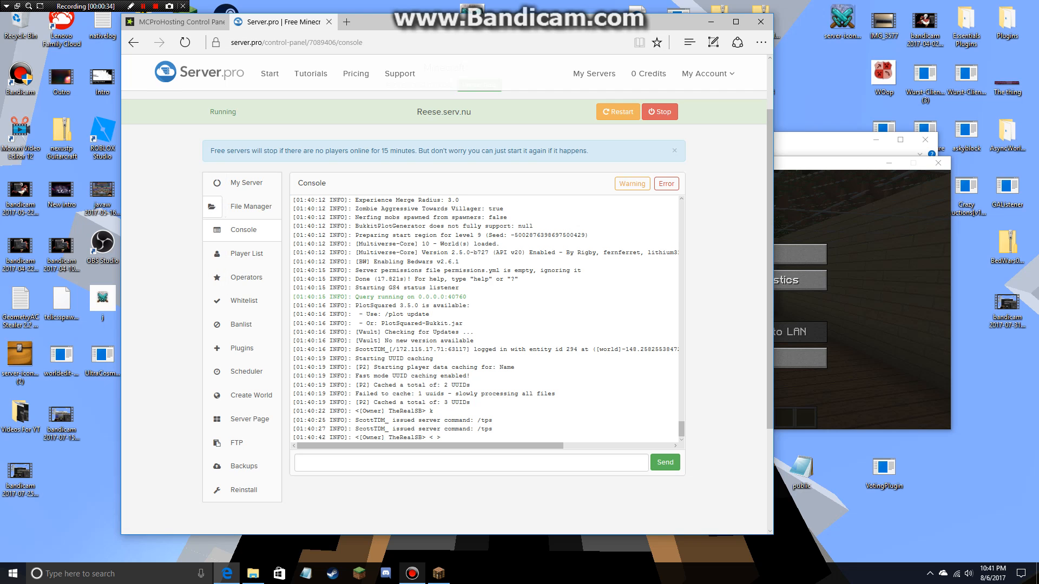
Open the File Manager and load plugins/Essentials/config.yml in the editor
left_click(251, 206)
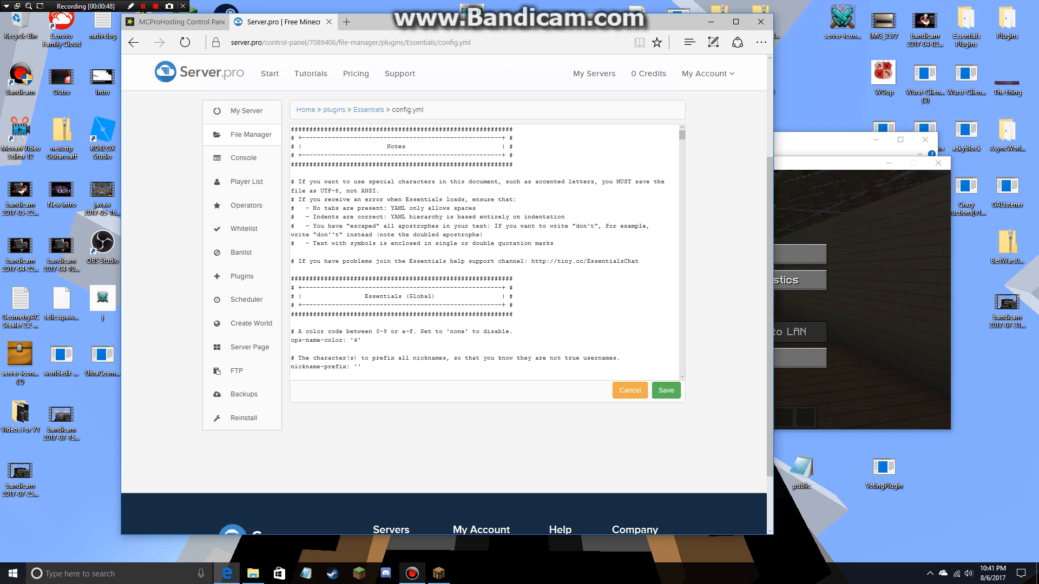
Scroll config.yml down to the EssentialsChat format line '{DISPLAYNAME} {MESSAGE}'
scroll("down", 3)
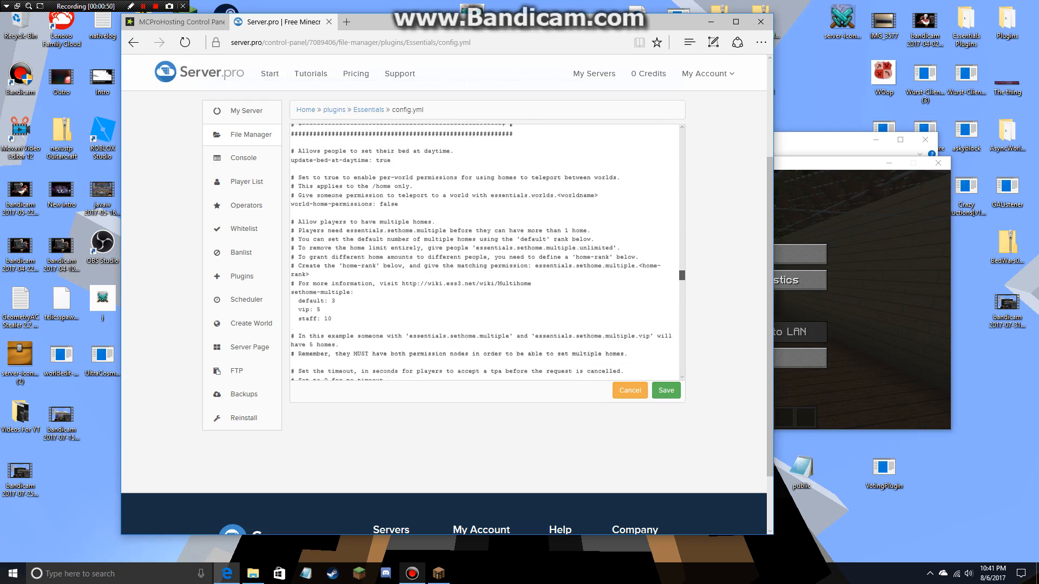
scroll("down", 3)
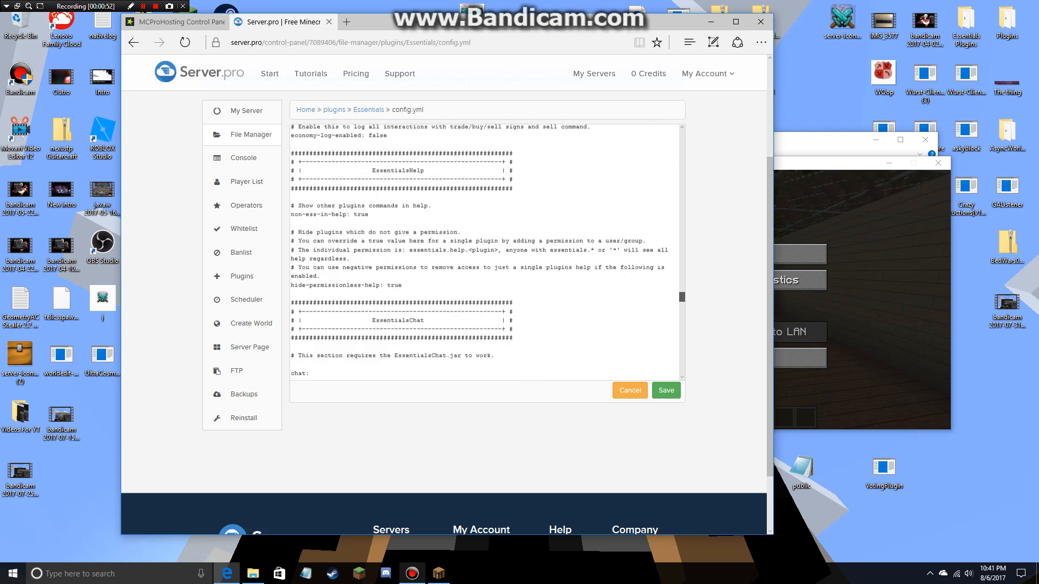
scroll("down", 3)
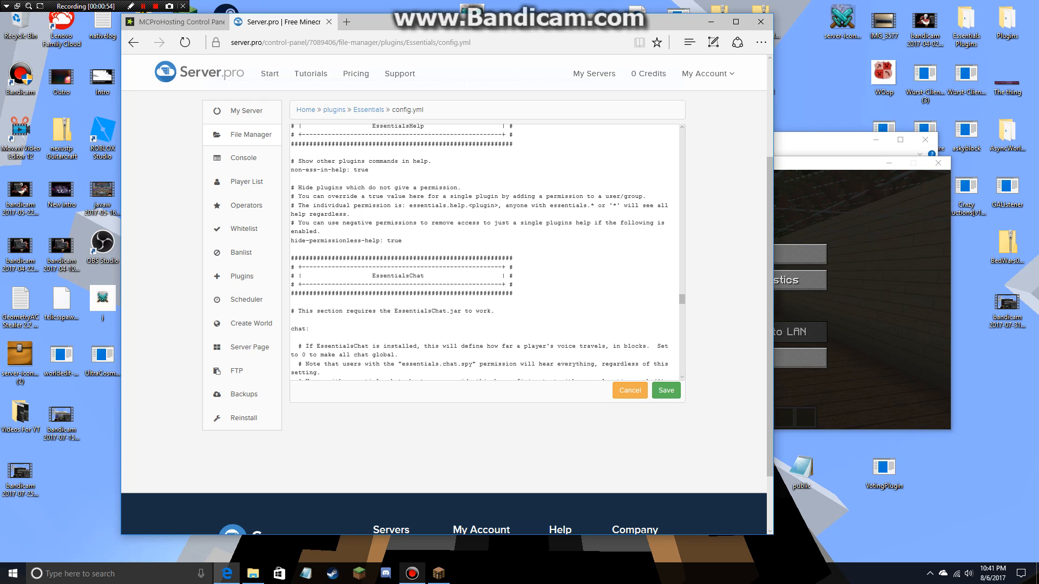
scroll("down", 3)
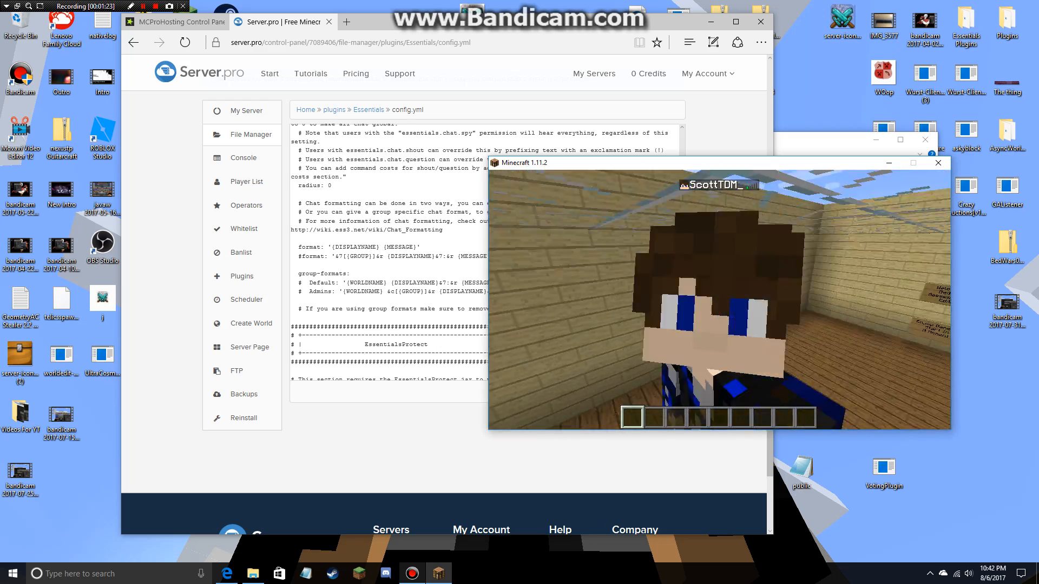
Save config.yml with the bracket-free chat format, then go to My Server
key("Escape")
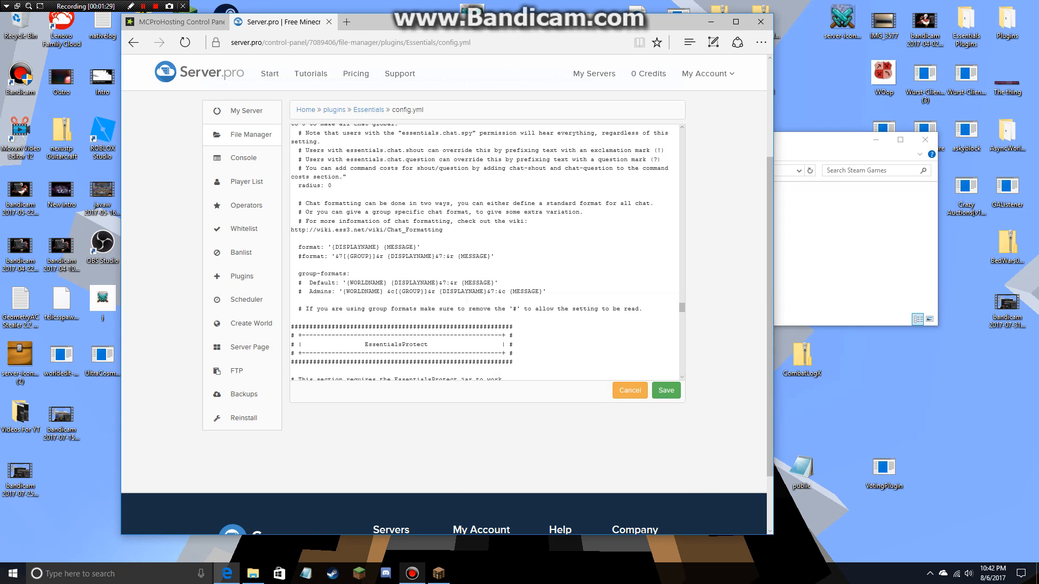
left_click(332, 247)
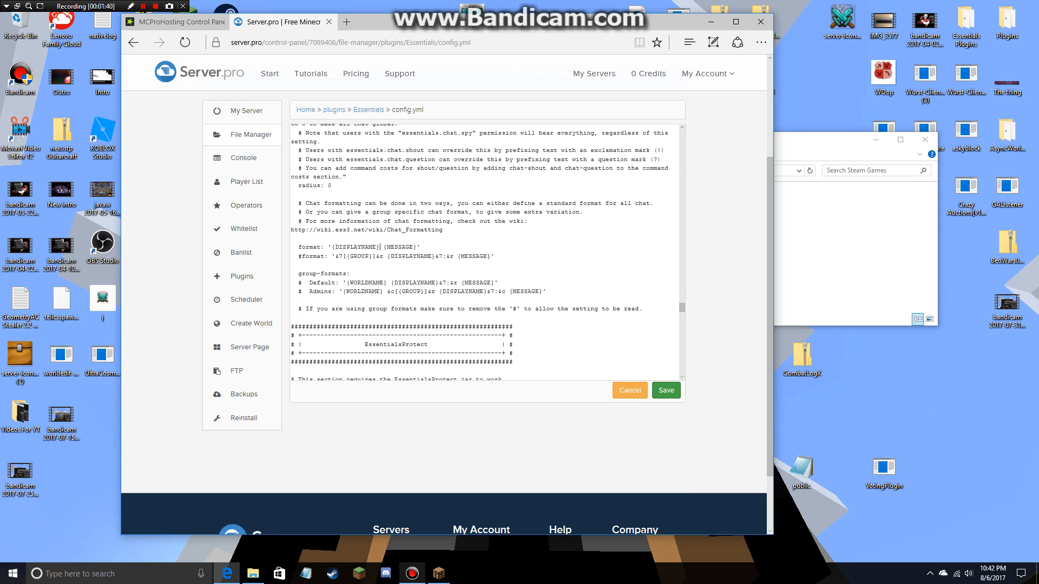
left_click(628, 390)
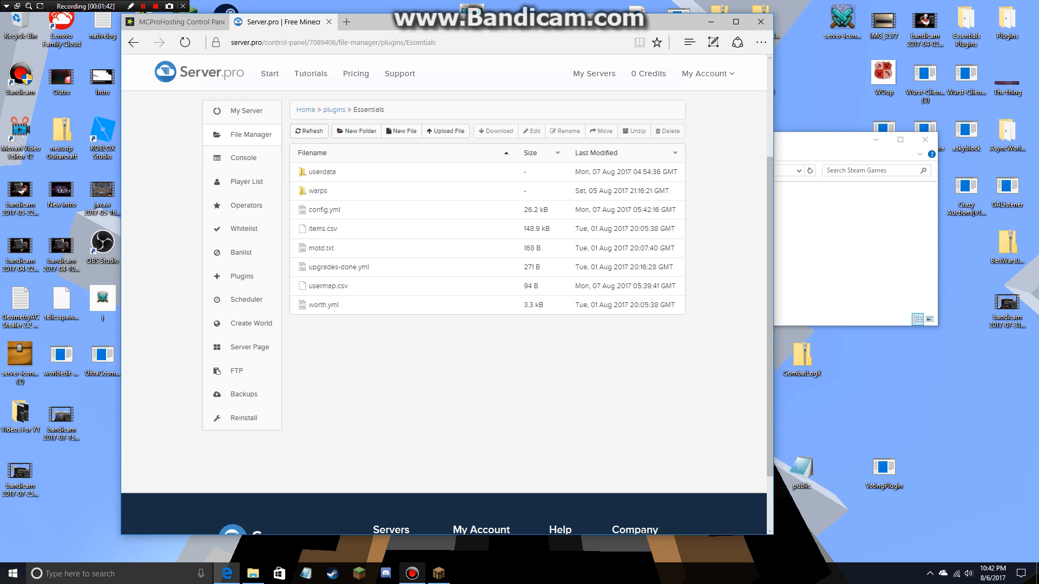
left_click(245, 111)
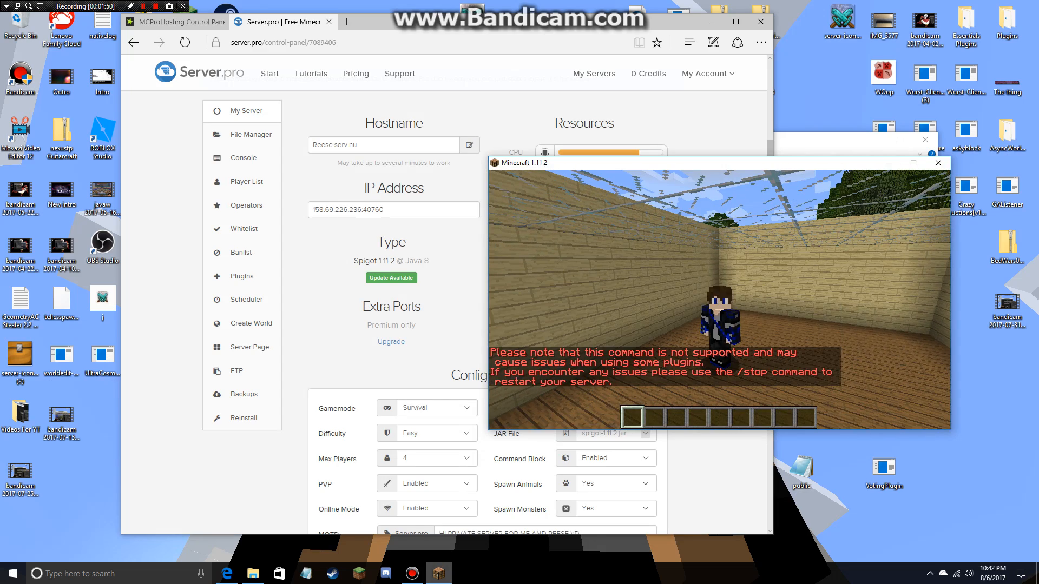
left_click(912, 163)
type("How to remove the < > in minec")
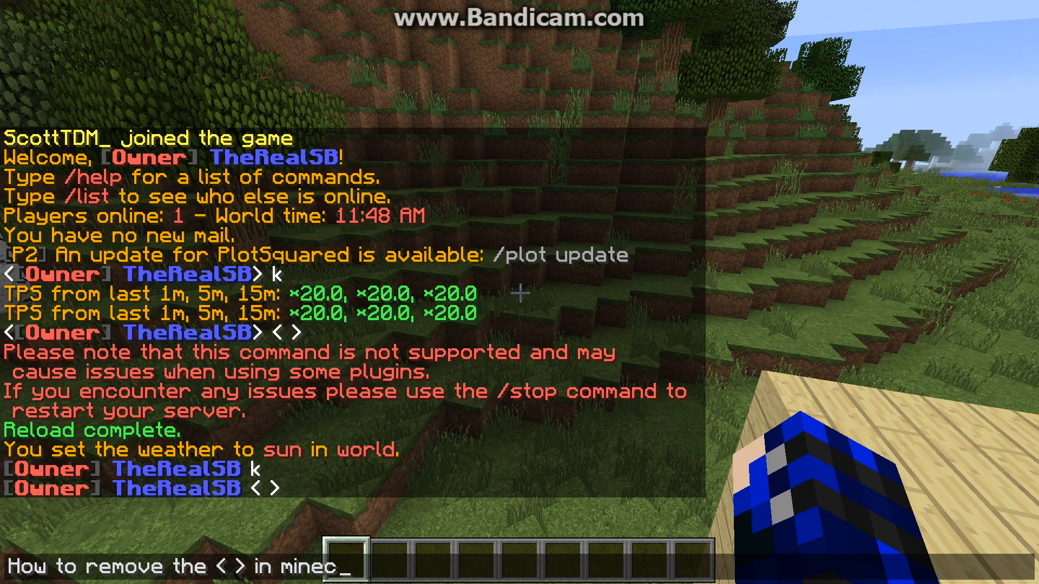
Send the chat message 'How to remove the < > in minecraft essentials'
type("raft es")
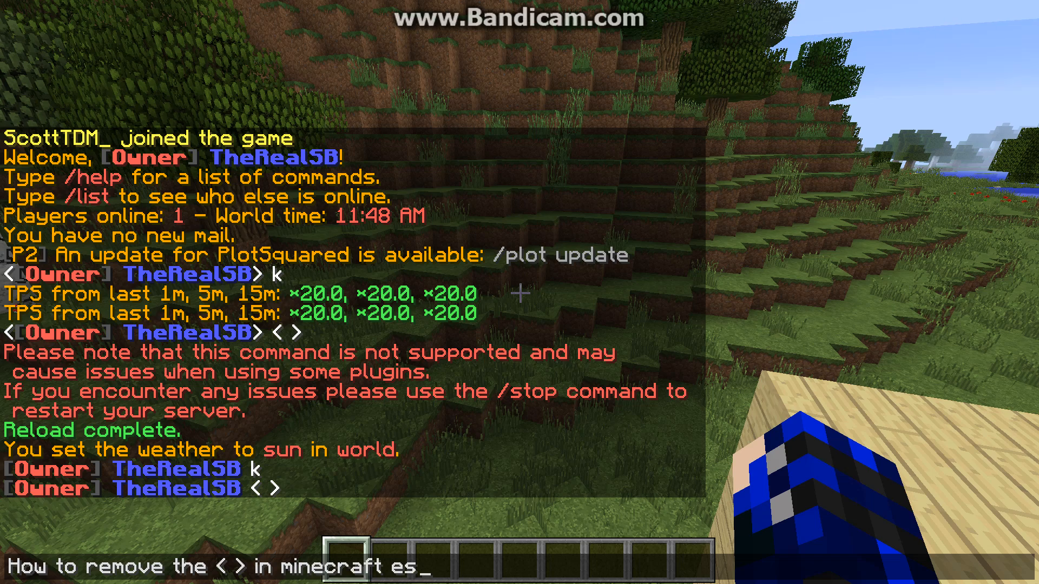
key("Enter")
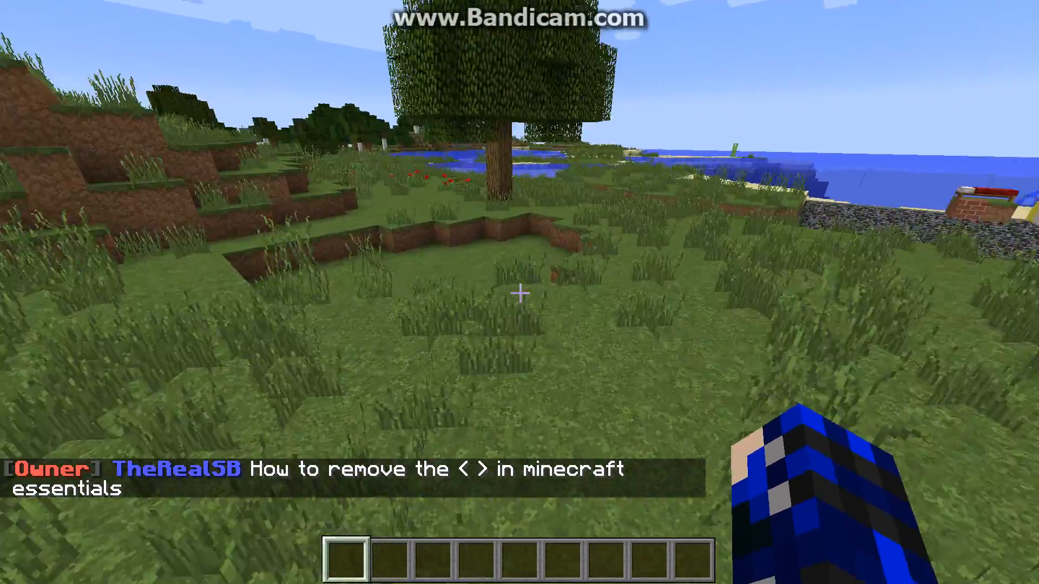
mouse_move(519, 293)
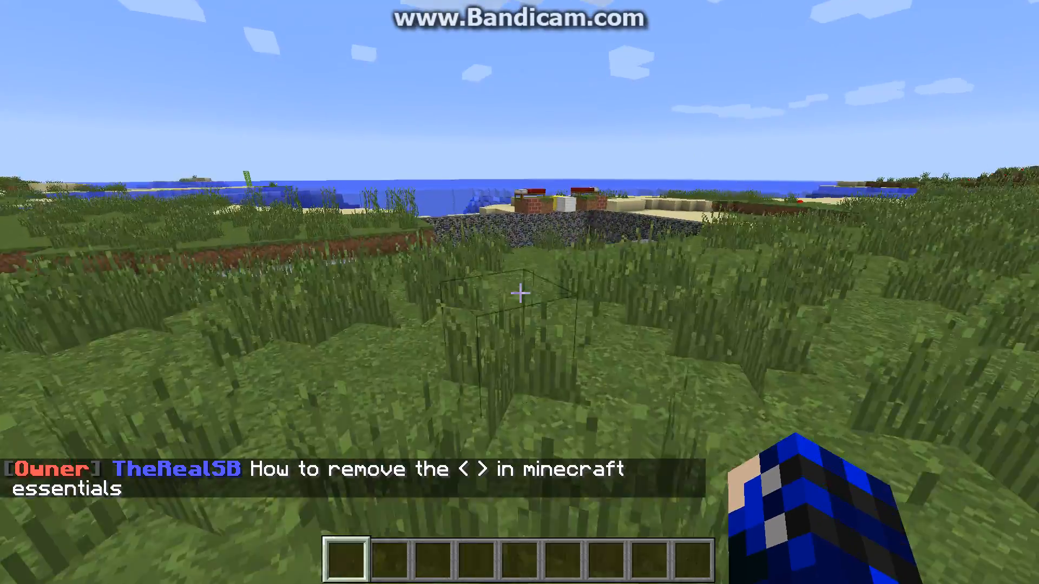